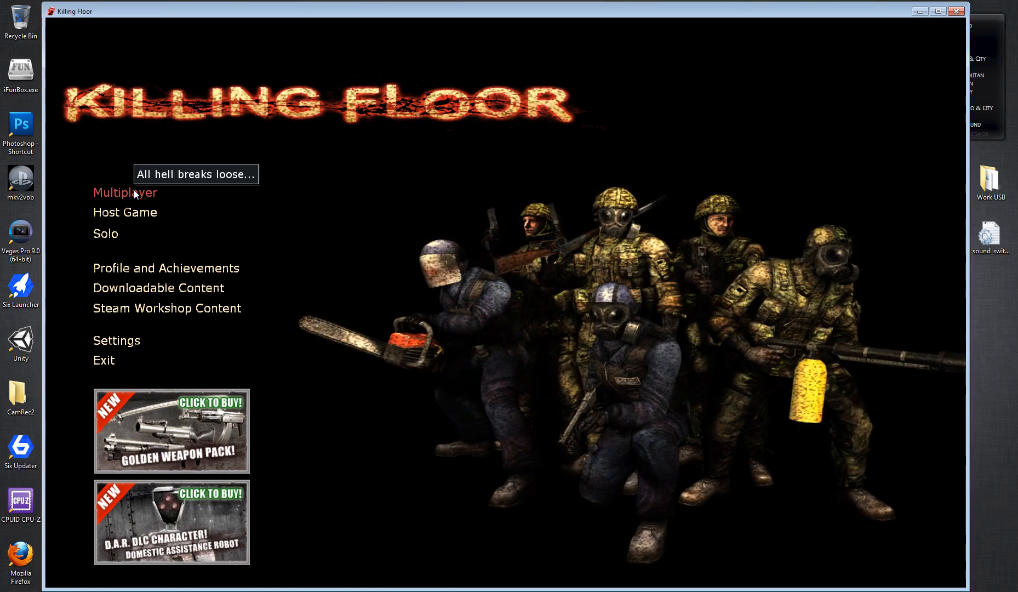
Open the Internet Games server browser, filtered to Hell on Earth difficulty with other filters cleared.
{"action": "left_click", "coordinate": [125, 192]}
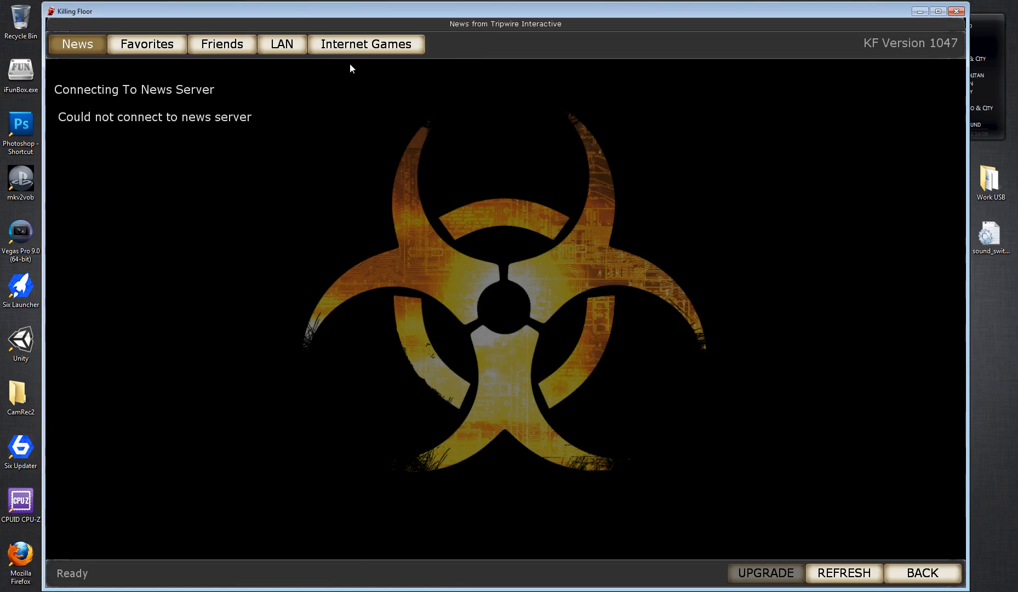
{"action": "left_click", "coordinate": [367, 45]}
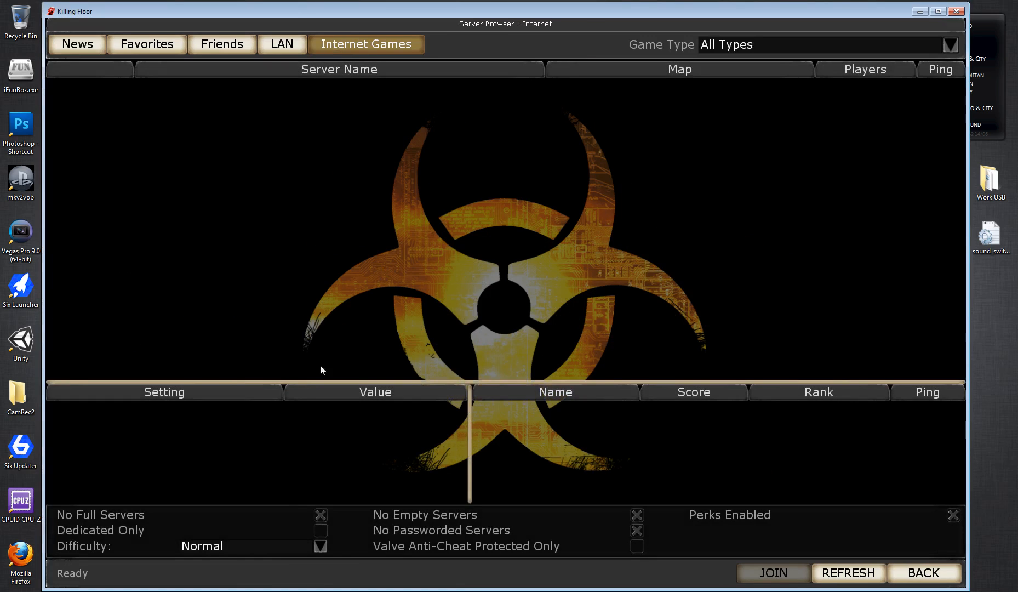
{"action": "left_click", "coordinate": [319, 546]}
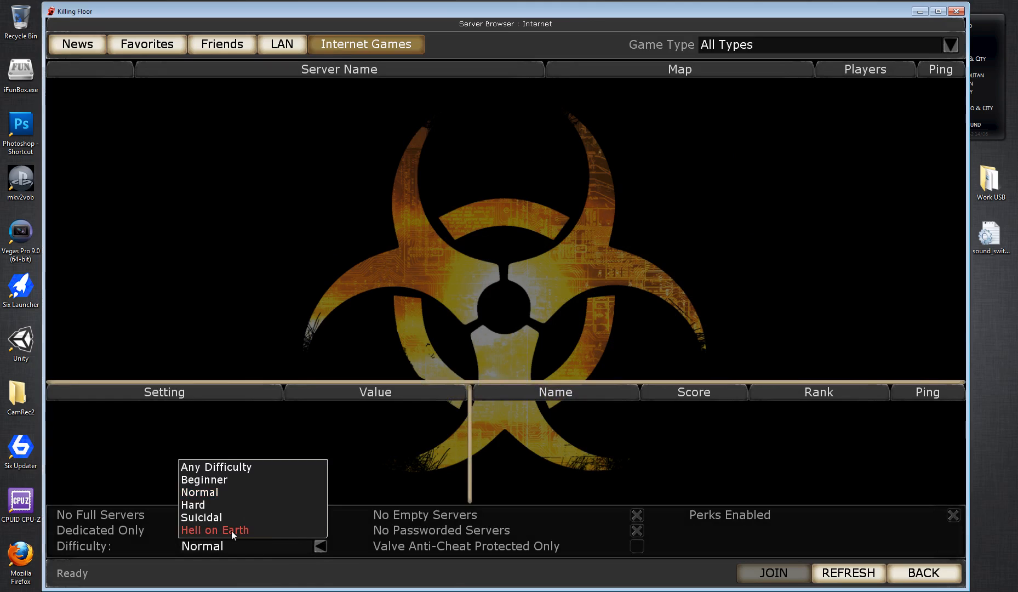
{"action": "left_click", "coordinate": [214, 530]}
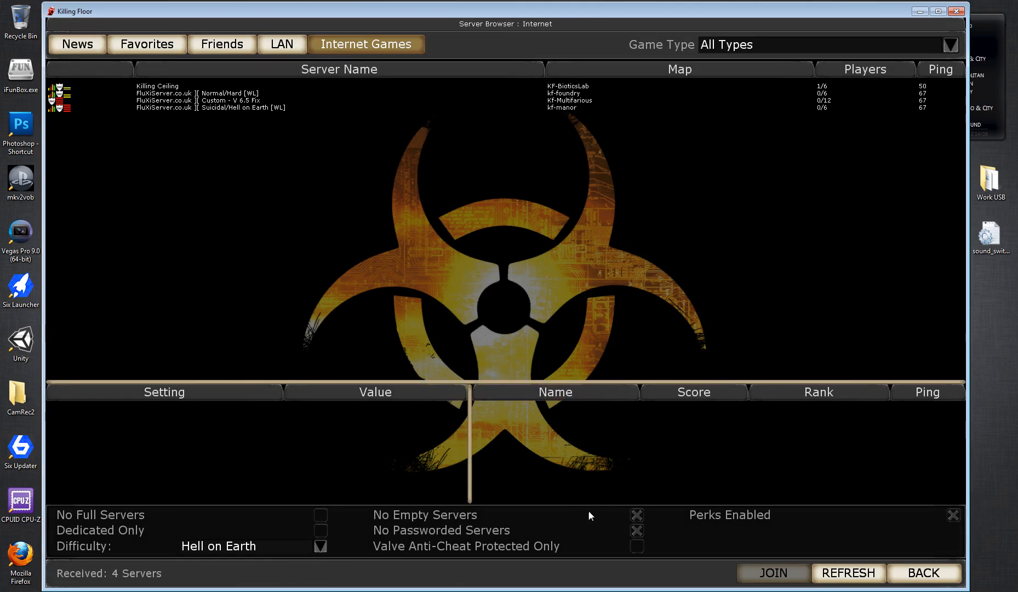
{"action": "left_click", "coordinate": [848, 572]}
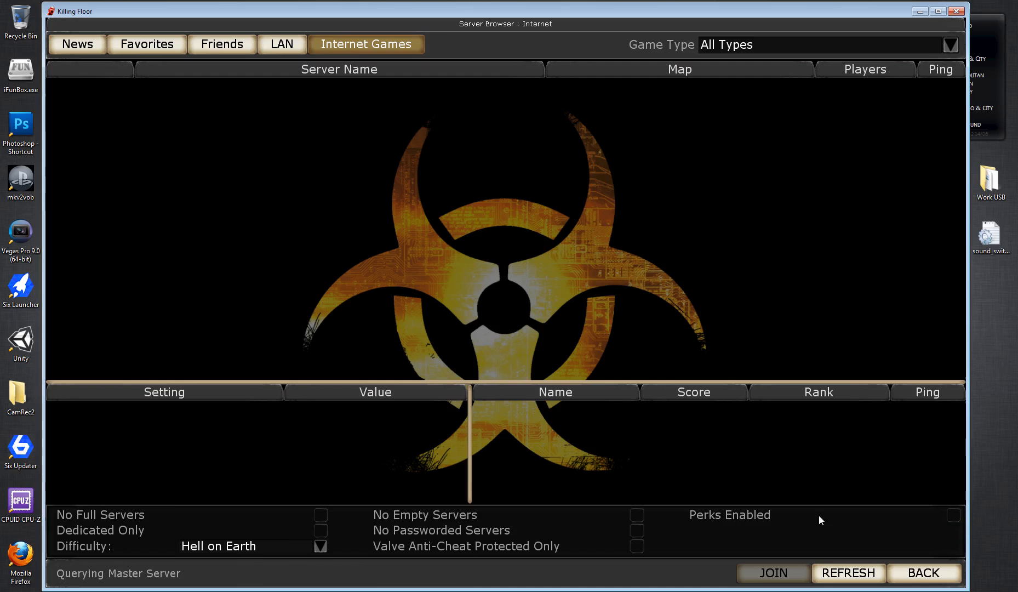
Refresh the internet server list until 886 mixed-difficulty servers have loaded.
{"action": "left_click", "coordinate": [849, 572]}
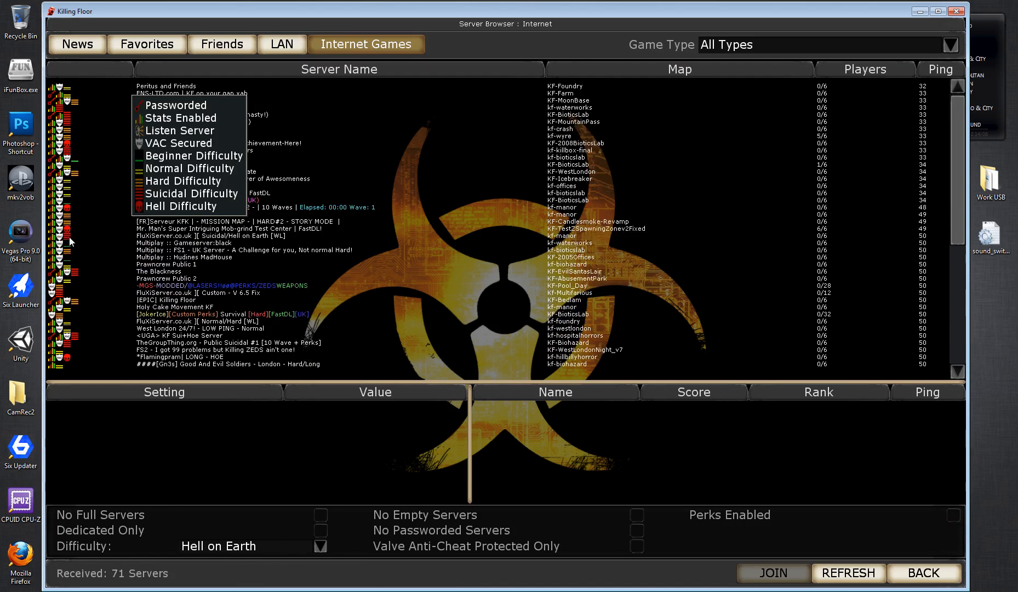
{"action": "left_click", "coordinate": [847, 572]}
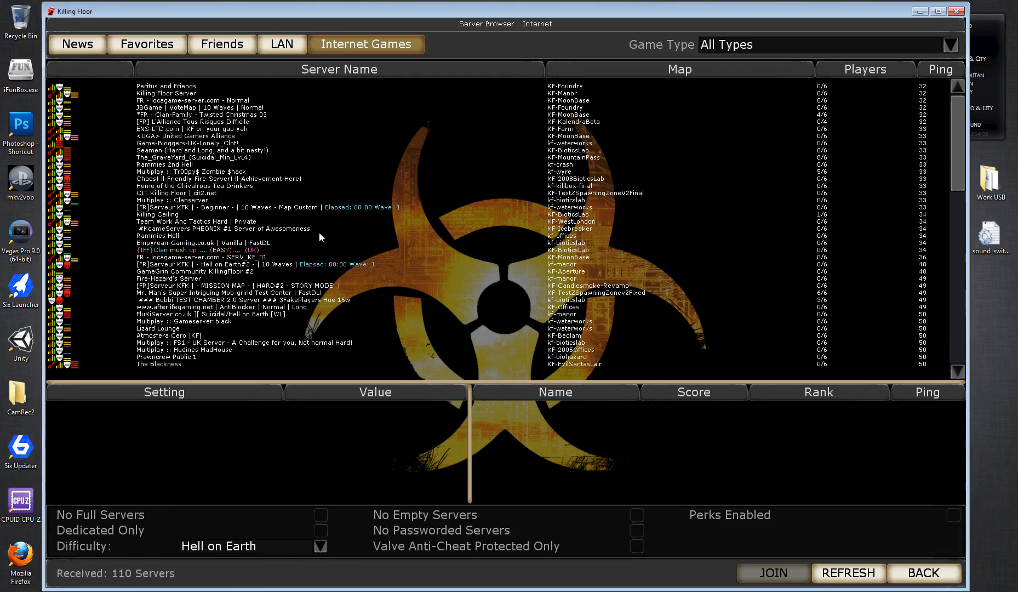
{"action": "left_click", "coordinate": [848, 572]}
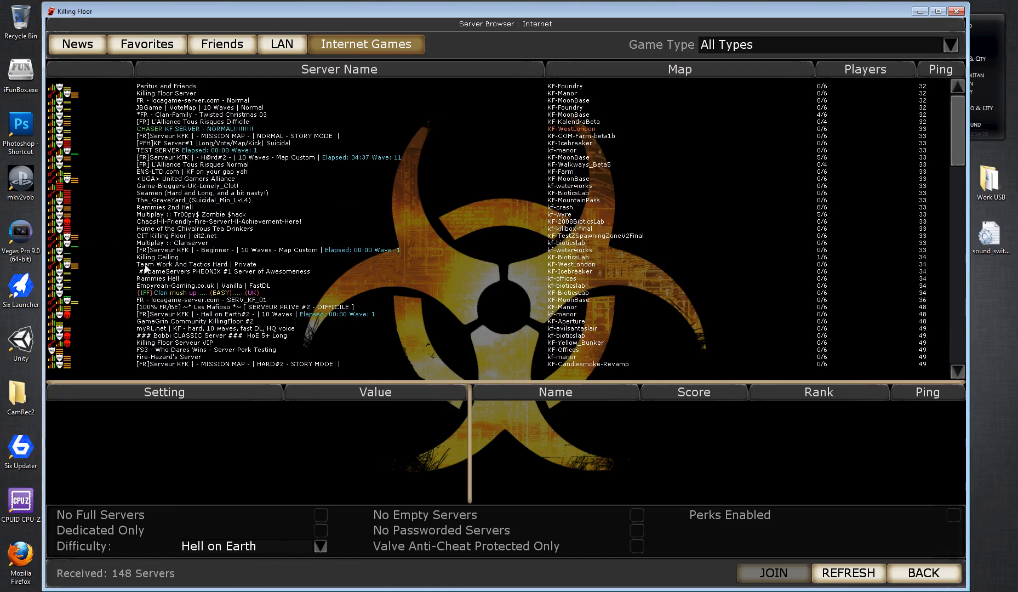
{"action": "left_click", "coordinate": [848, 572]}
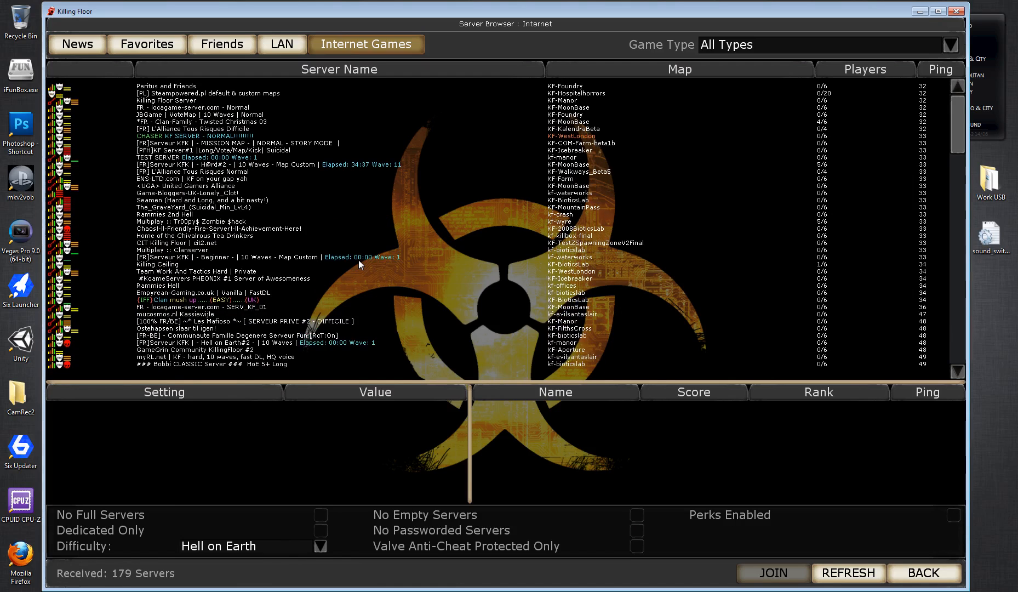
{"action": "left_click", "coordinate": [847, 572]}
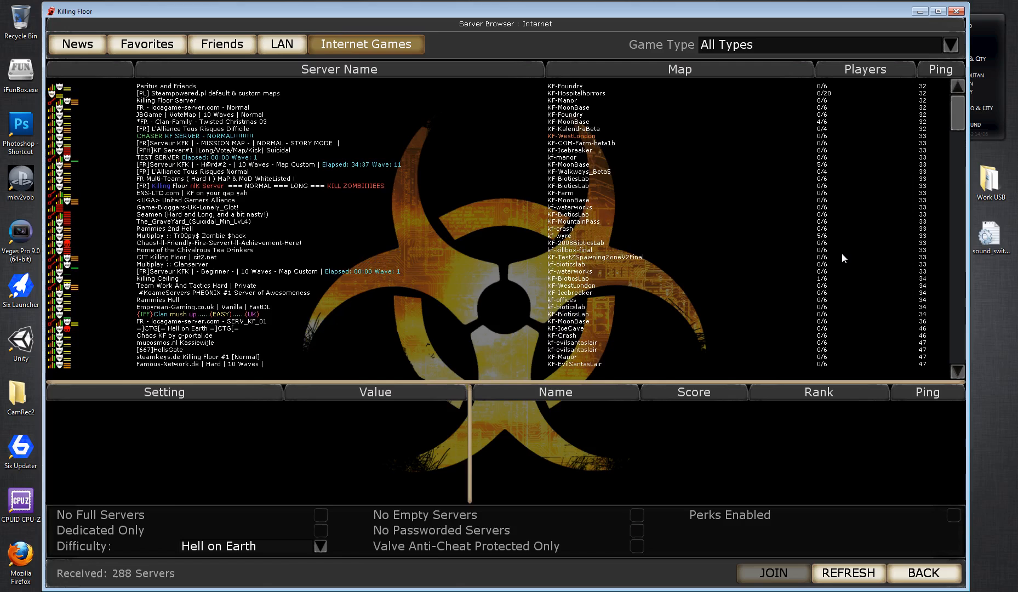
{"action": "left_click", "coordinate": [847, 572]}
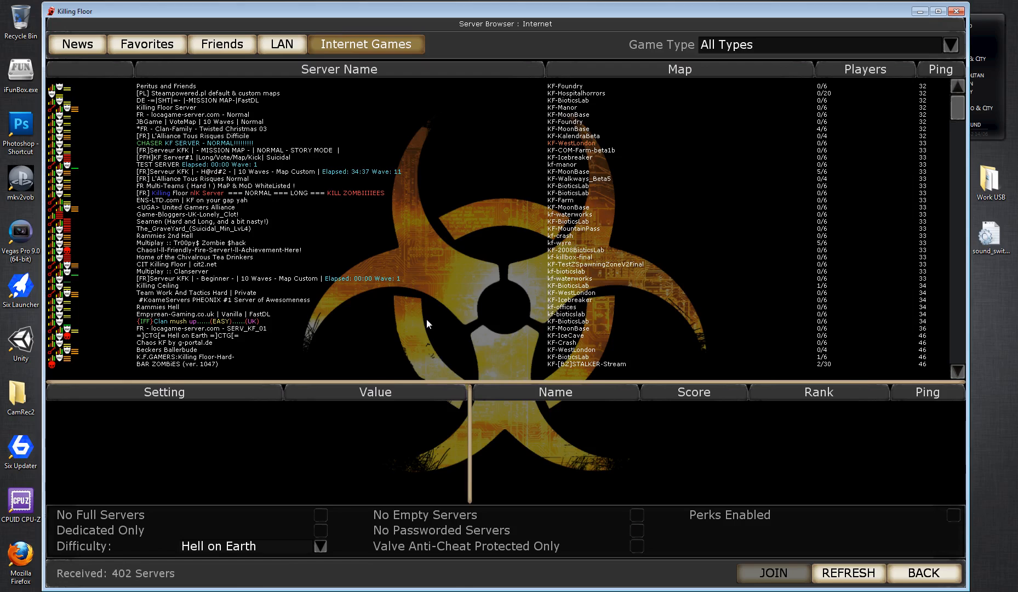
{"action": "left_click", "coordinate": [847, 572]}
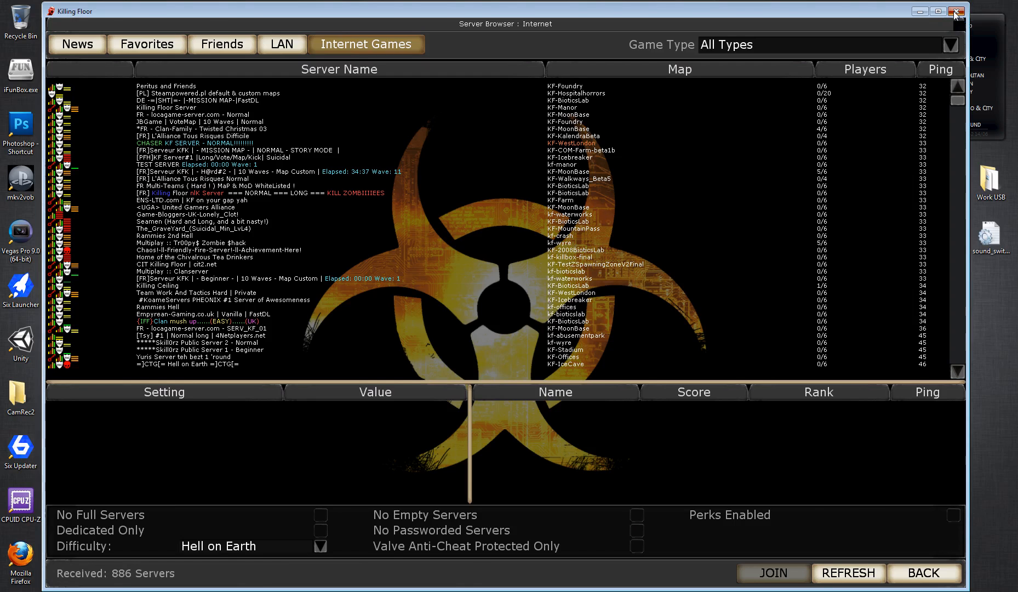
Close Killing Floor and browse its local files from the Steam Library.
{"action": "left_click", "coordinate": [955, 11]}
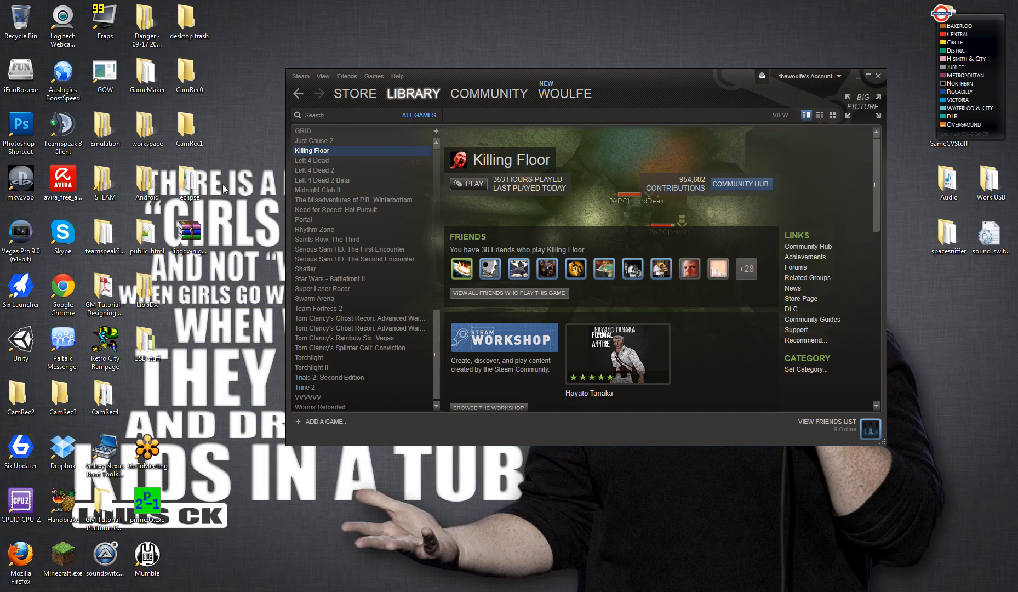
{"action": "left_click", "coordinate": [105, 181]}
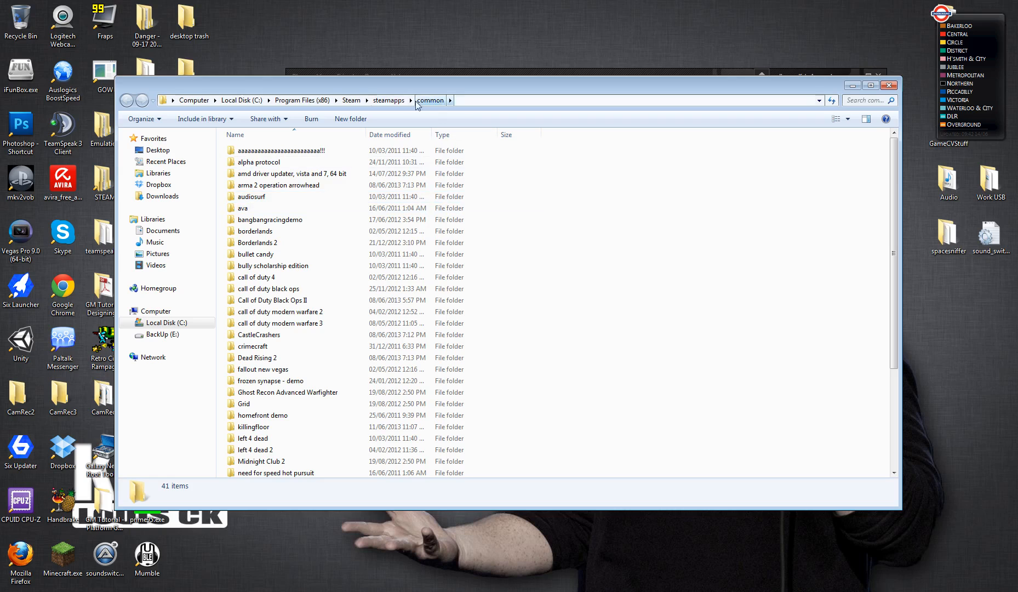
Go to common\killingfloor\System and select ServerFilters.ini.
{"action": "left_click", "coordinate": [288, 392]}
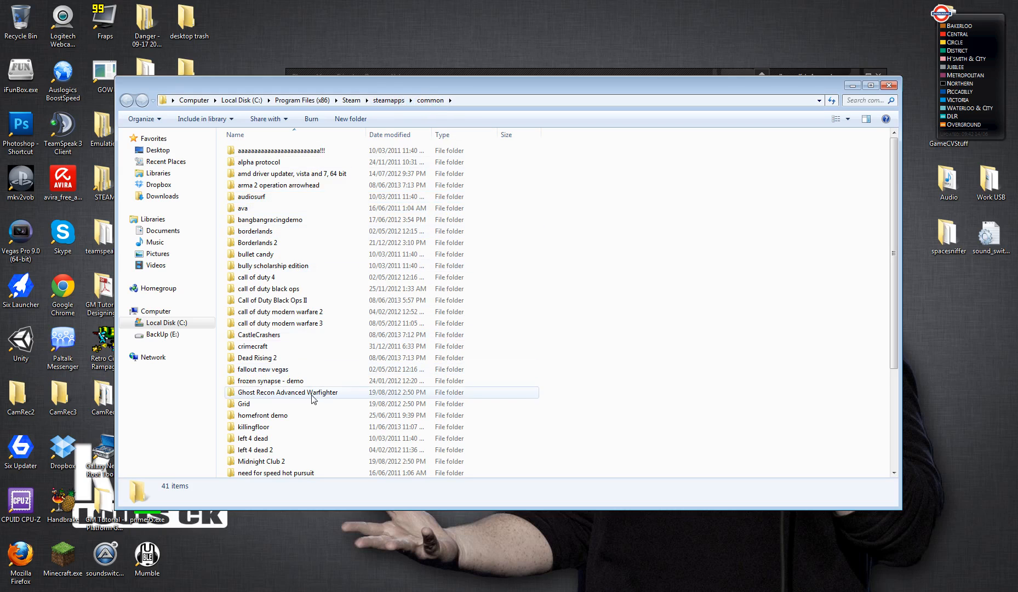
{"action": "mouse_move", "coordinate": [498, 312]}
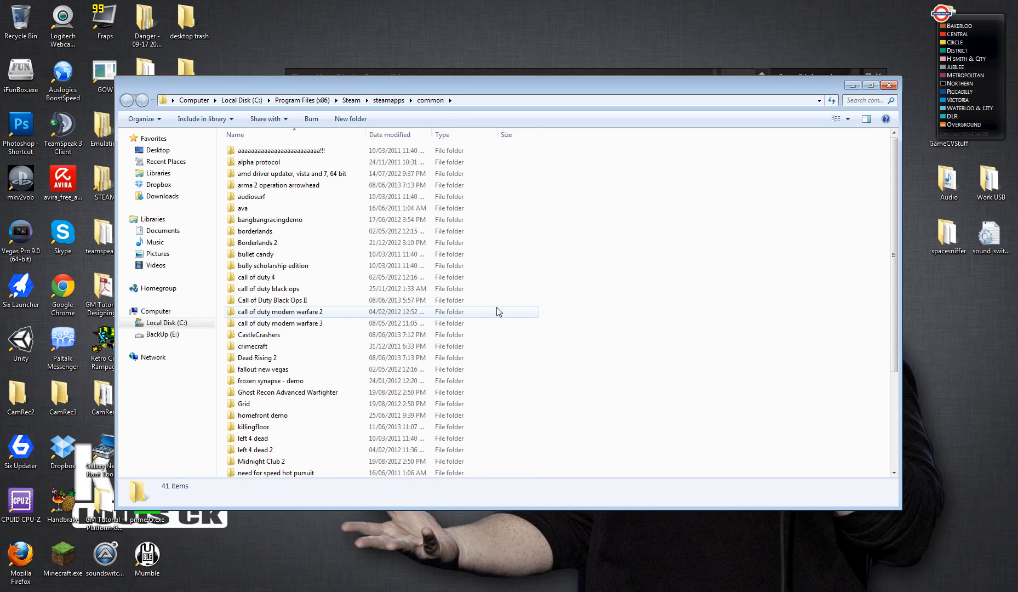
{"action": "left_click", "coordinate": [268, 289]}
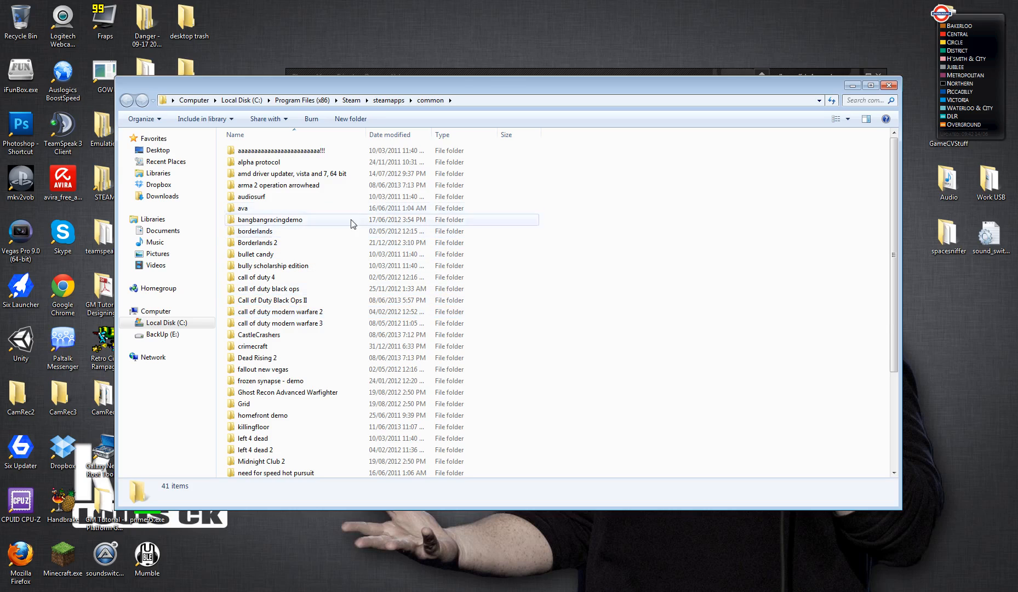
{"action": "double_click", "coordinate": [252, 427]}
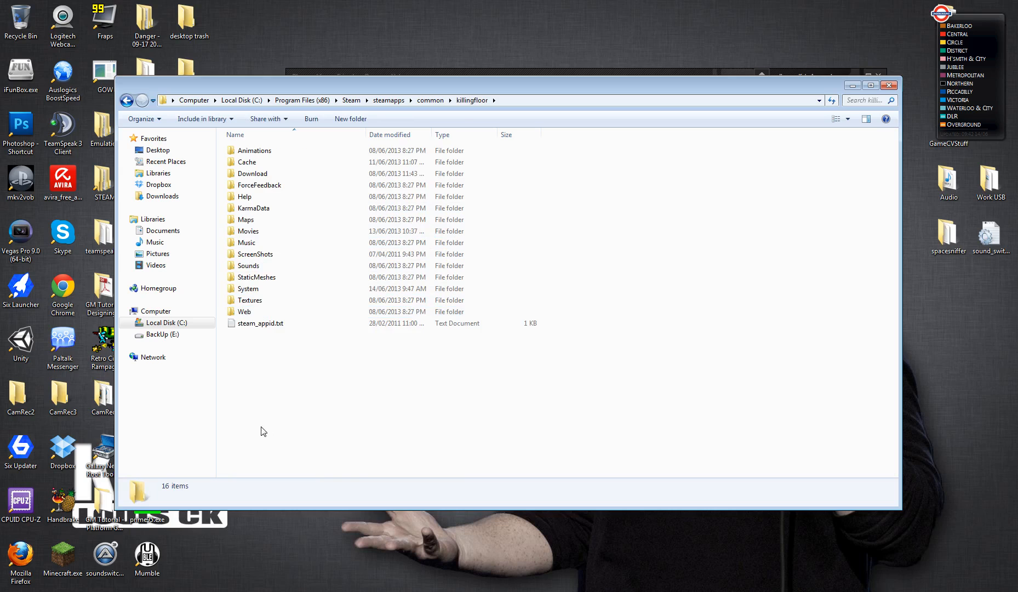
{"action": "left_click", "coordinate": [249, 289]}
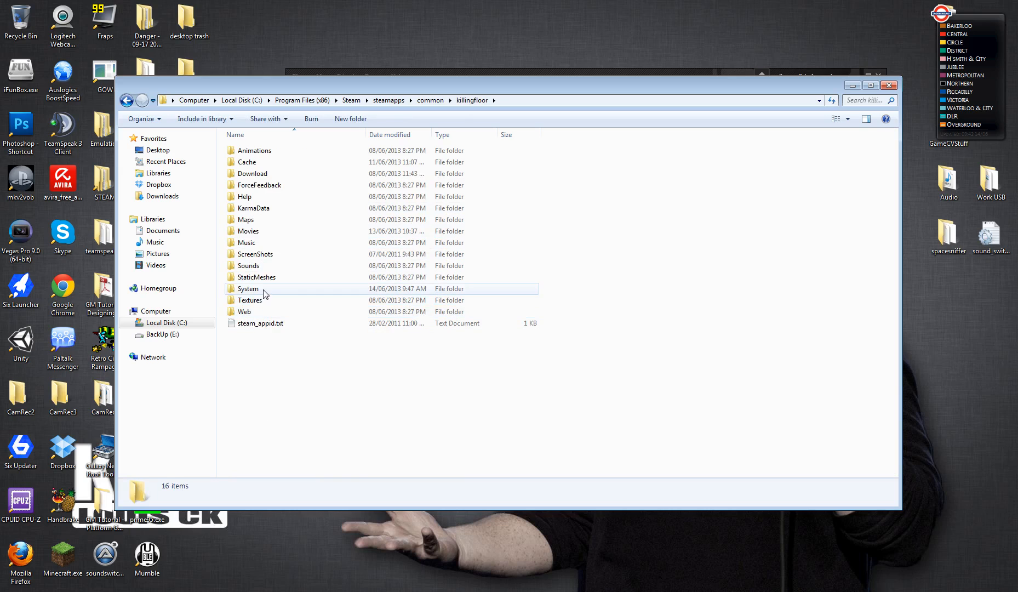
{"action": "double_click", "coordinate": [248, 289]}
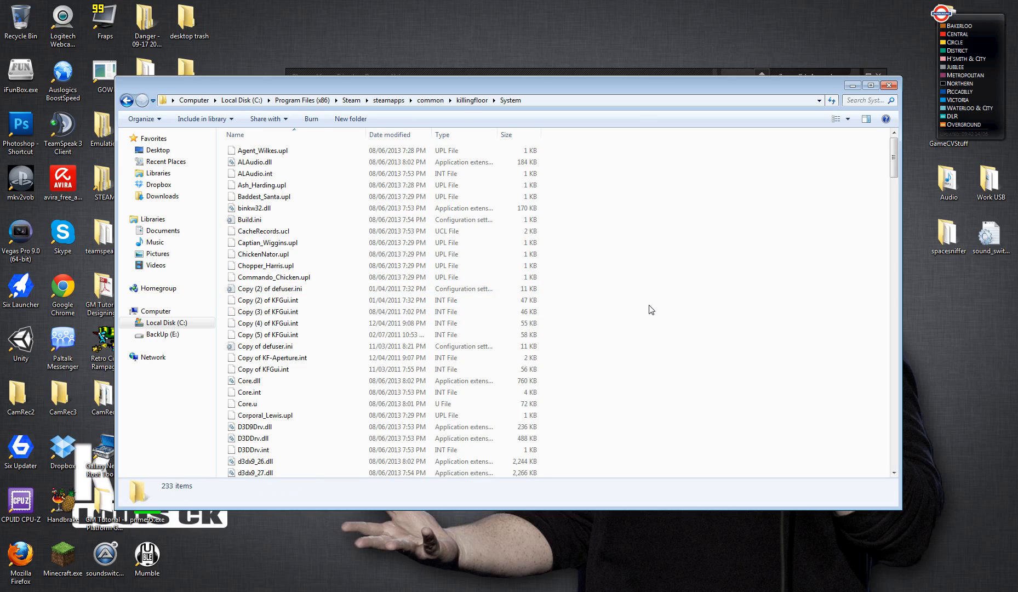
{"action": "scroll", "scroll_direction": "down", "scroll_amount": 3}
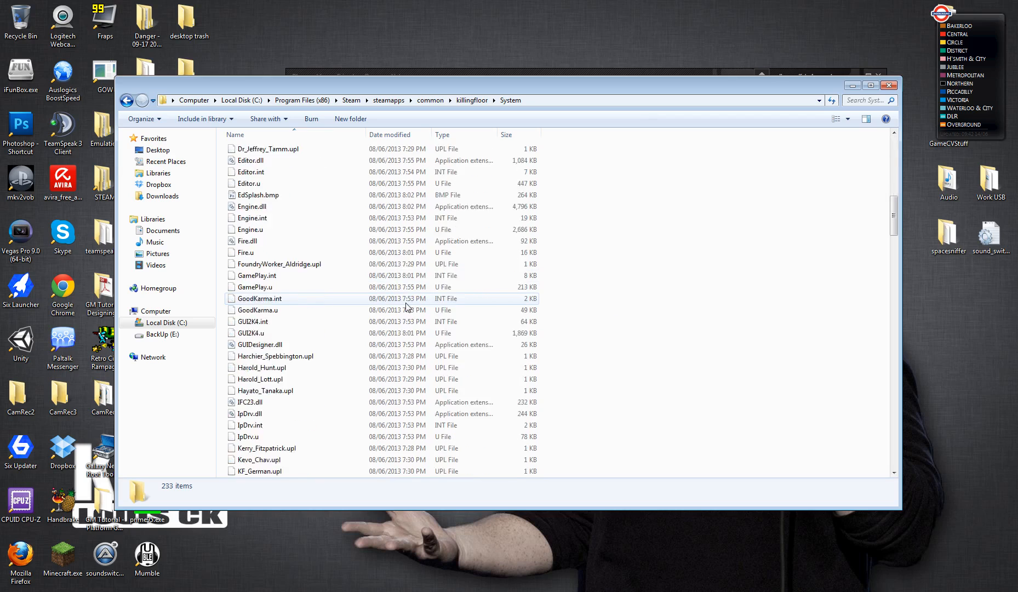
{"action": "scroll", "scroll_direction": "down", "scroll_amount": 3}
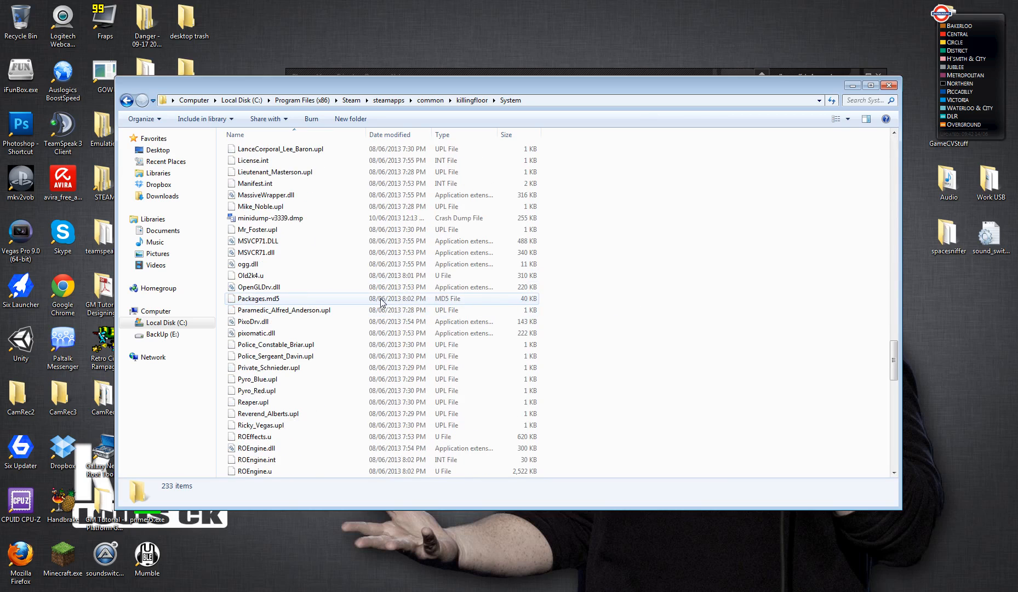
{"action": "scroll", "scroll_direction": "down", "scroll_amount": 3}
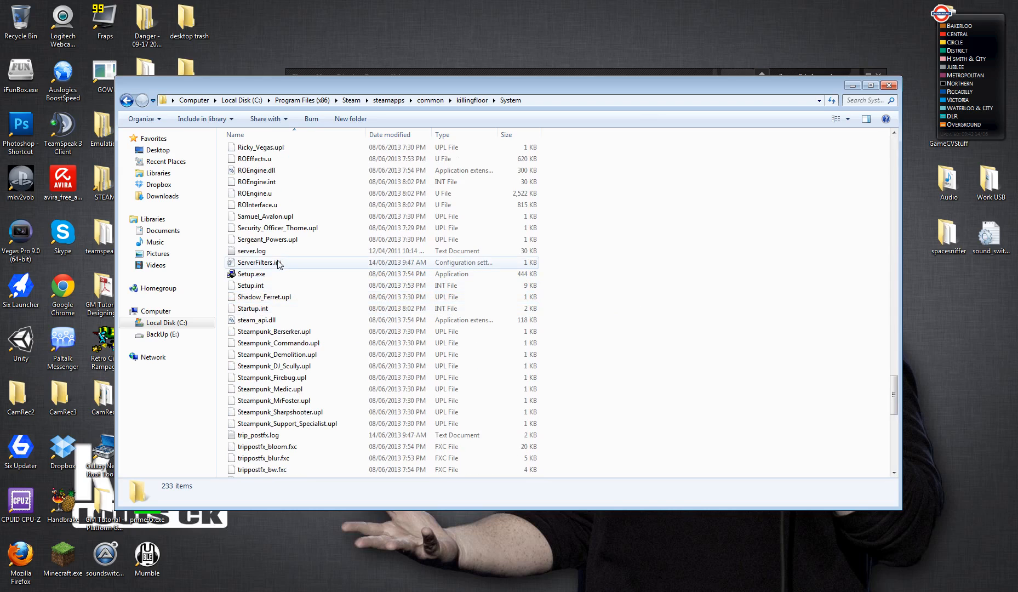
{"action": "left_click", "coordinate": [260, 262]}
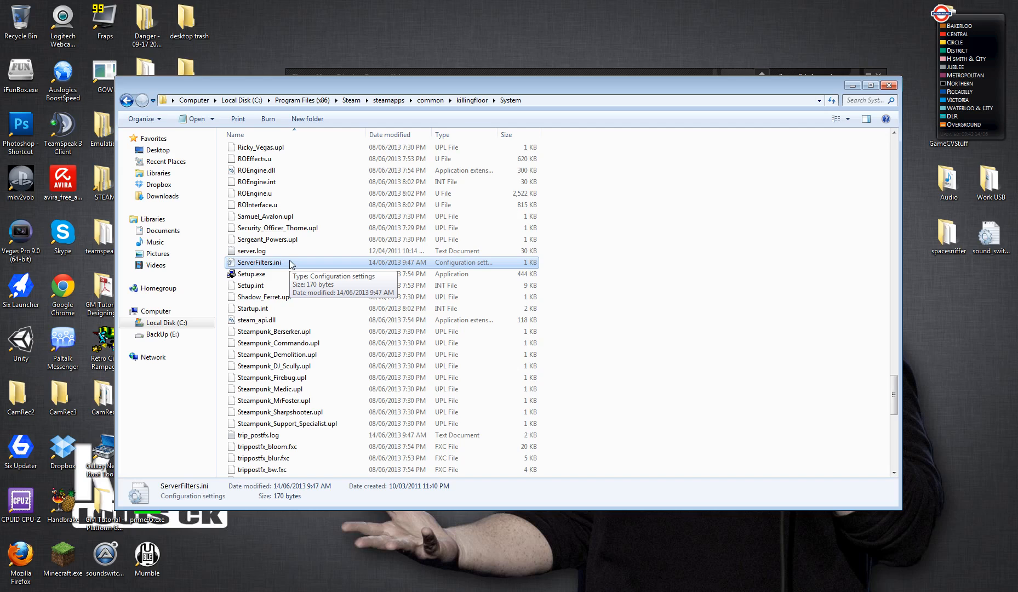
{"action": "mouse_move", "coordinate": [296, 265]}
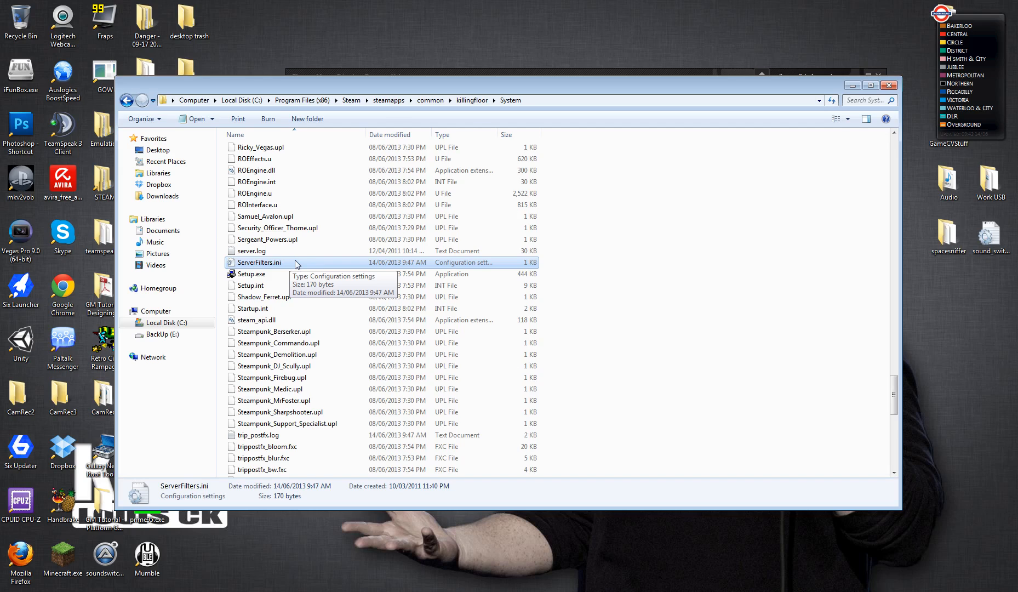
Open ServerFilters.ini in Notepad and select the word False on the Active line.
{"action": "double_click", "coordinate": [260, 262]}
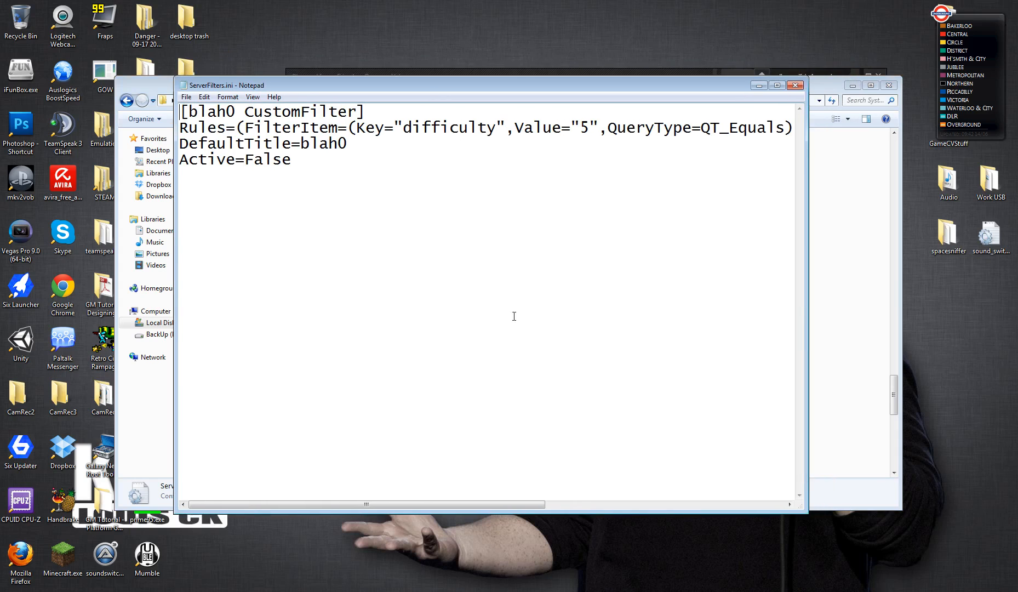
{"action": "left_click_drag", "start_coordinate": [364, 505], "coordinate": [607, 504]}
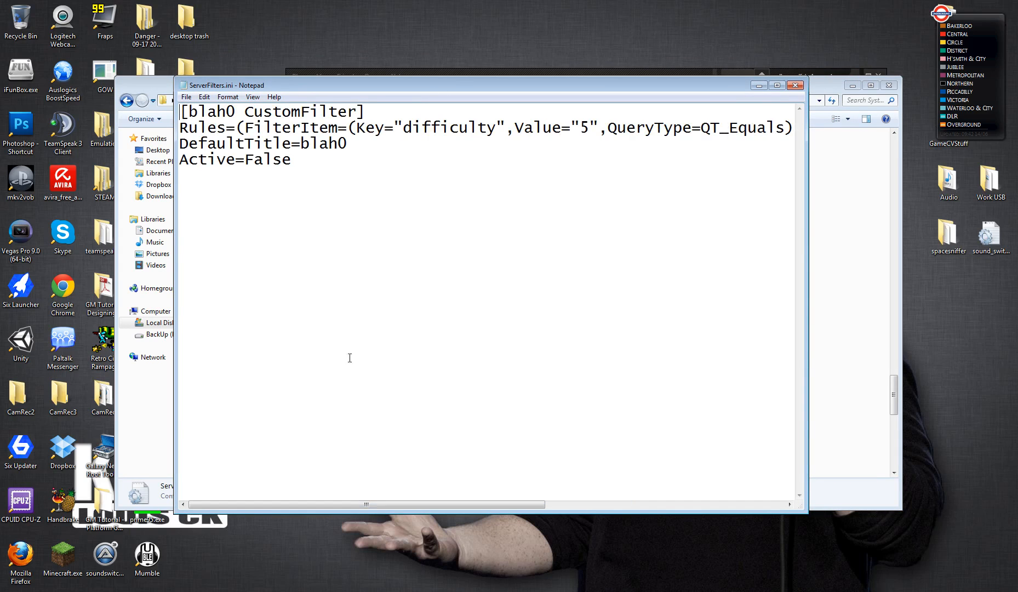
{"action": "mouse_move", "coordinate": [347, 315]}
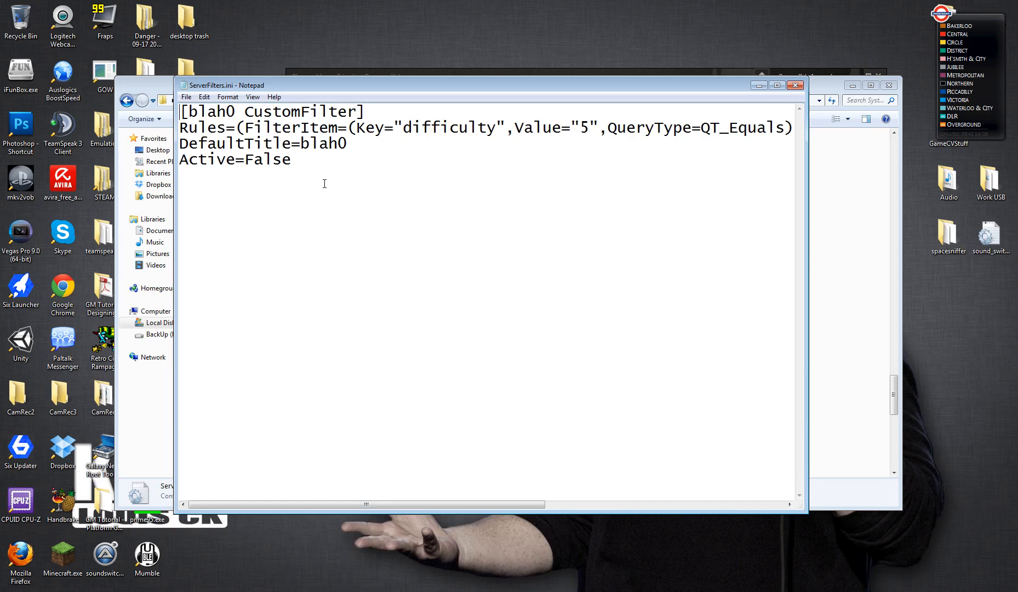
{"action": "double_click", "coordinate": [234, 160]}
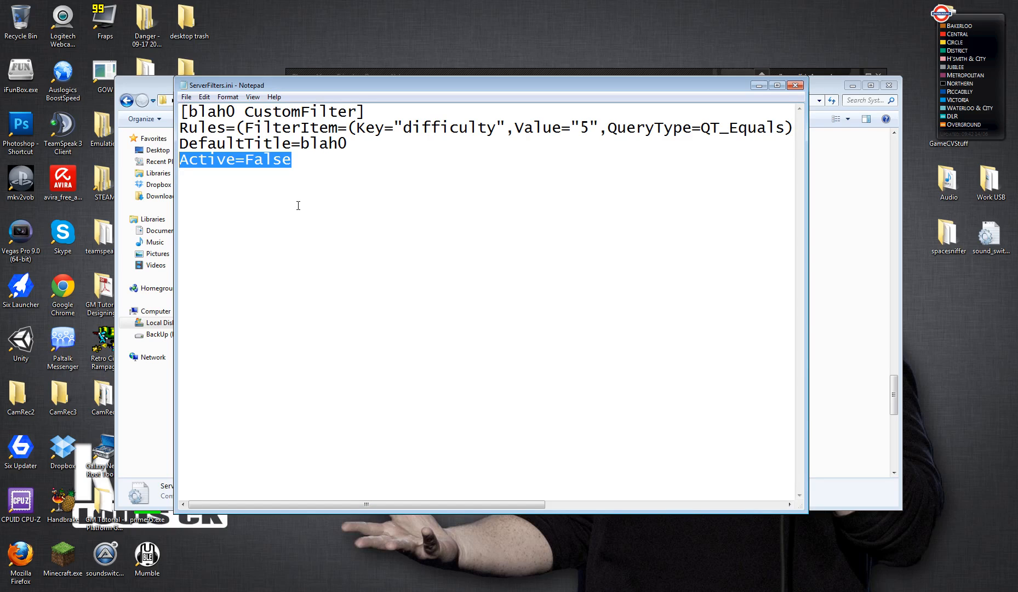
{"action": "left_click", "coordinate": [304, 160]}
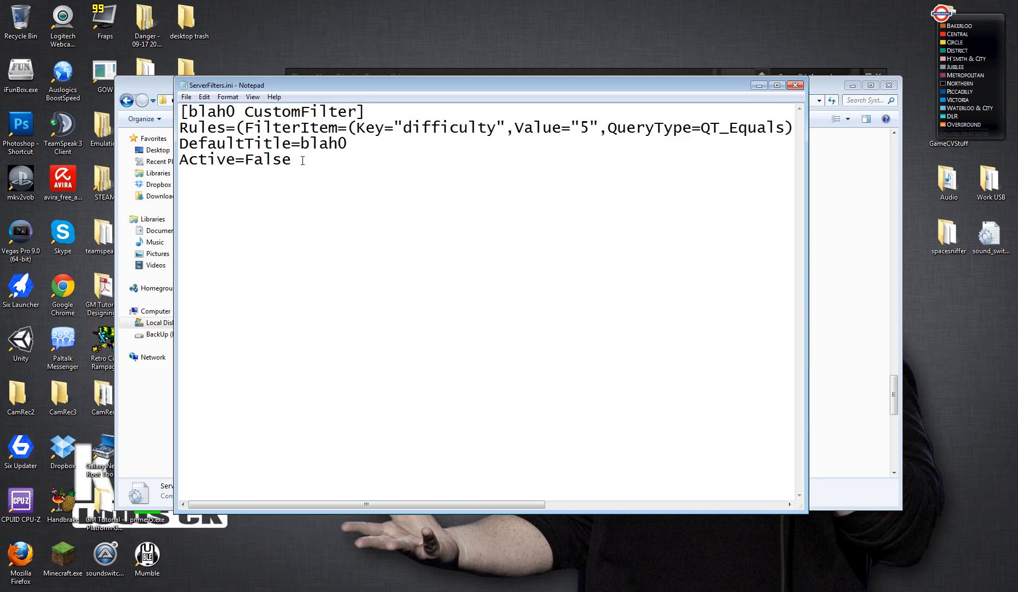
{"action": "double_click", "coordinate": [268, 160]}
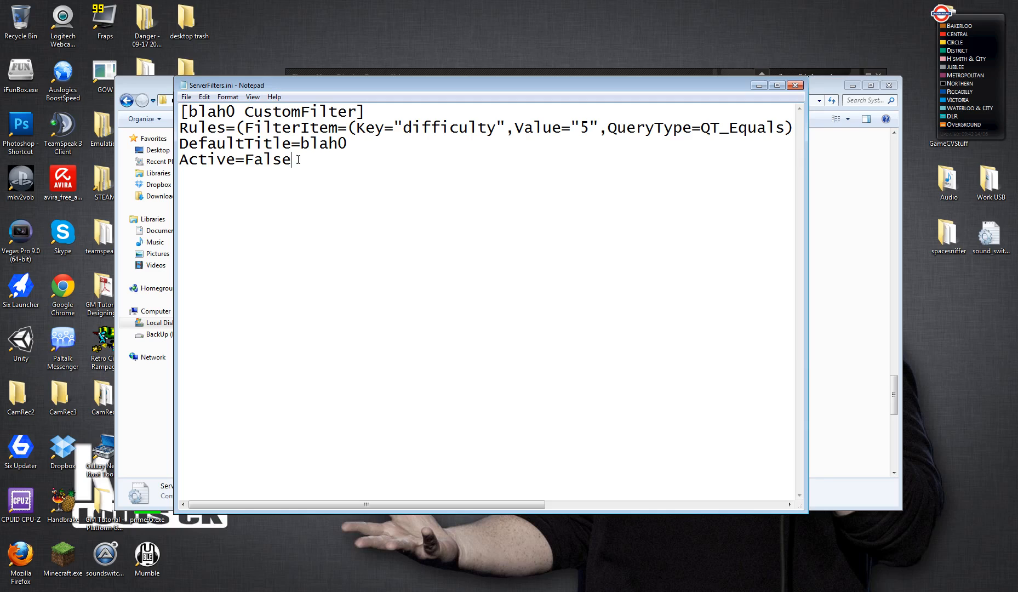
{"action": "double_click", "coordinate": [267, 159]}
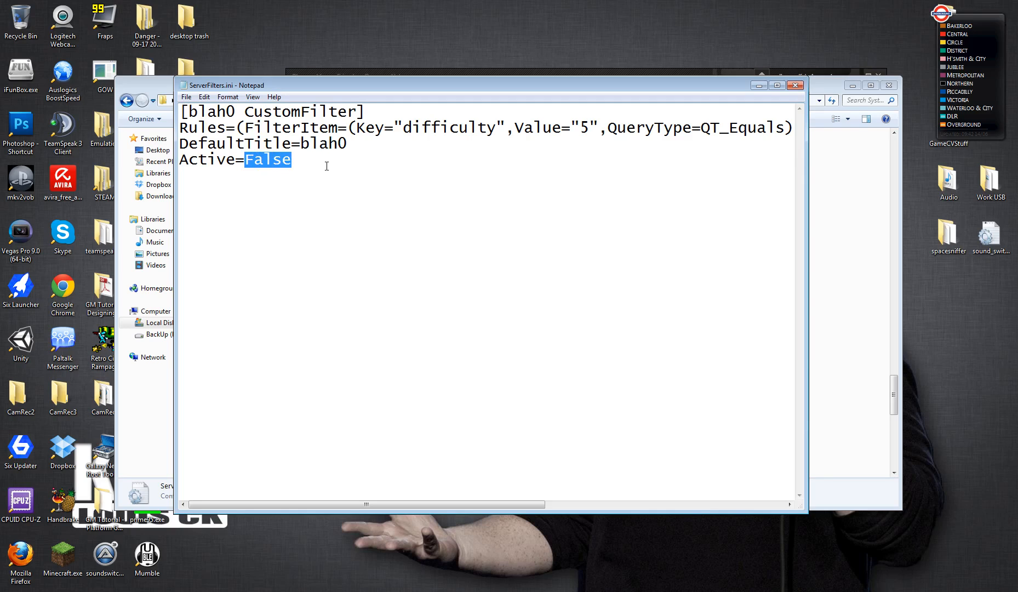
Replace False with True for Active, save ServerFilters.ini and close Notepad.
{"action": "type", "text": "True"}
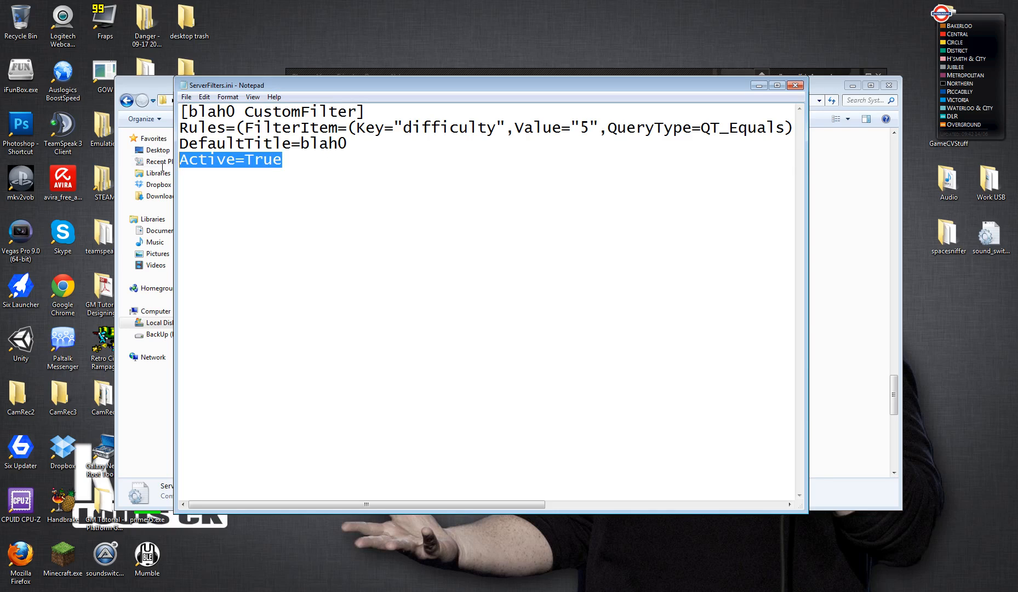
{"action": "left_click", "coordinate": [302, 159]}
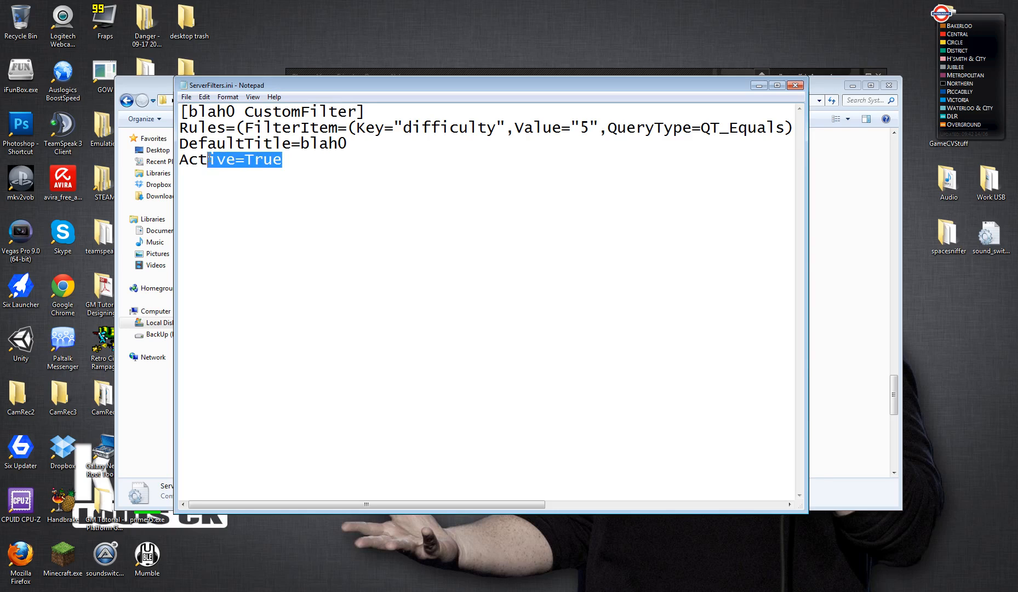
{"action": "left_click", "coordinate": [296, 162]}
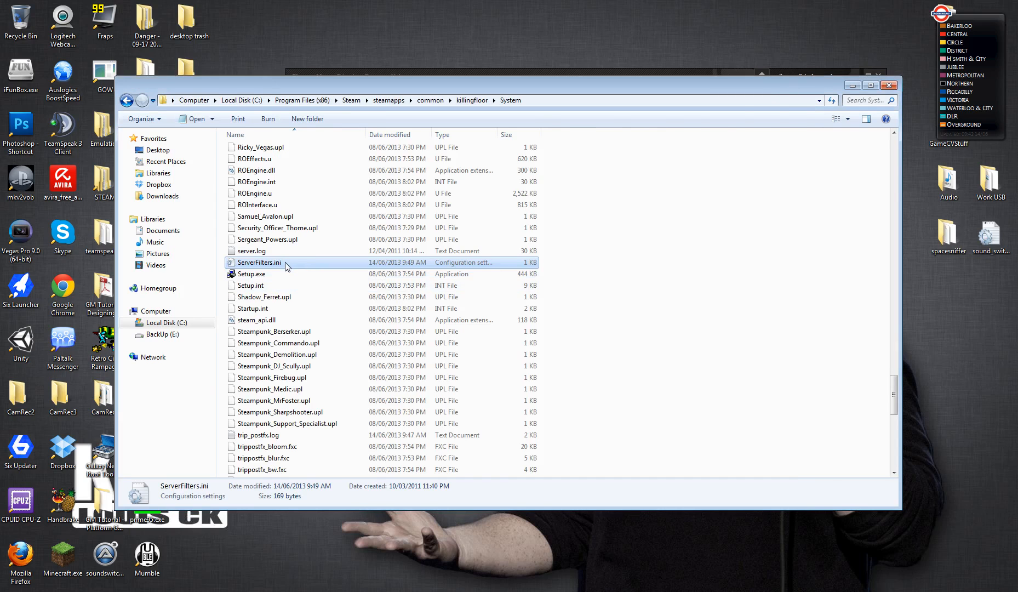
Leave the System folder and return to Killing Floor's main menu.
{"action": "double_click", "coordinate": [259, 262]}
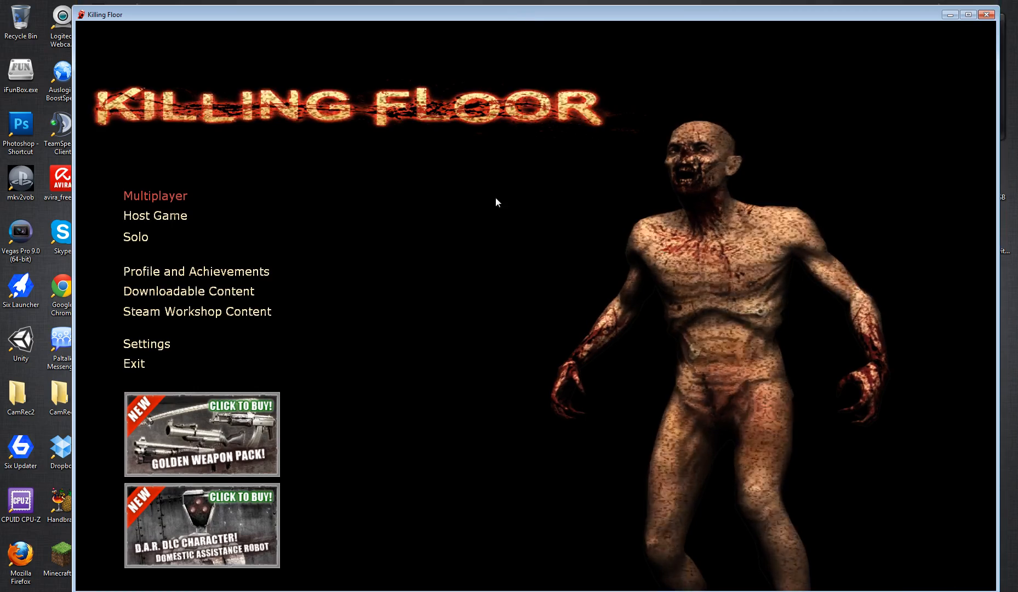
Open Multiplayer's Internet Games list and refresh it under the Hell on Earth filter.
{"action": "left_click", "coordinate": [155, 195]}
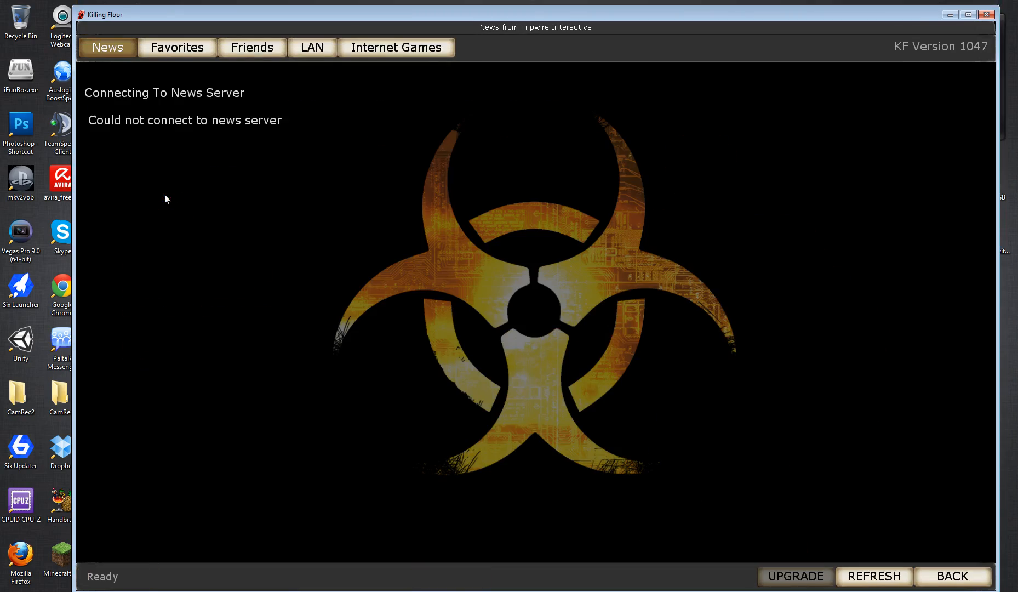
{"action": "left_click", "coordinate": [396, 48]}
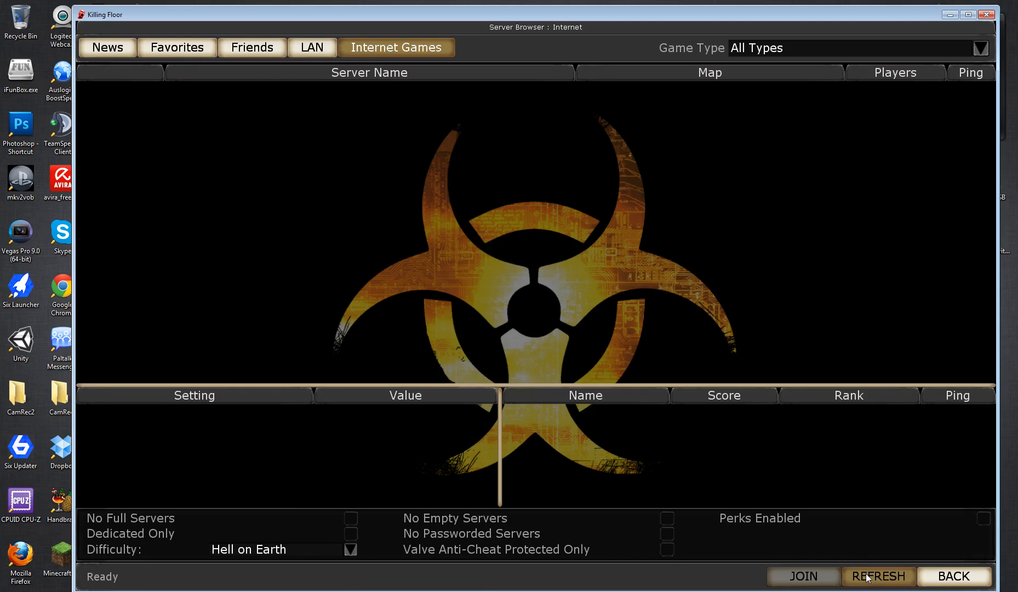
{"action": "left_click", "coordinate": [878, 577]}
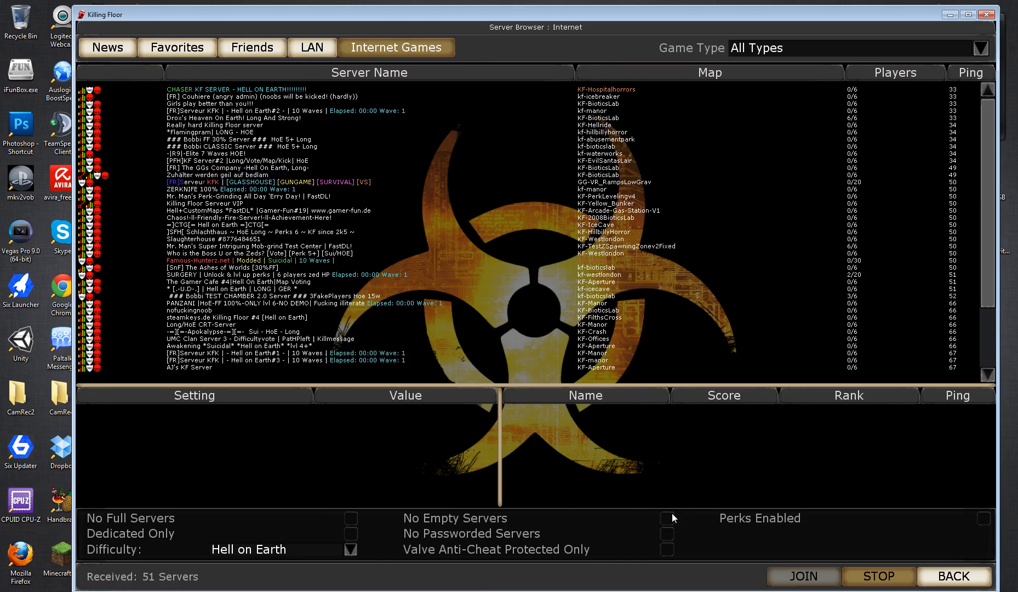
Tick No Empty Servers so the query finishes with 26 Hell on Earth servers.
{"action": "left_click", "coordinate": [666, 519]}
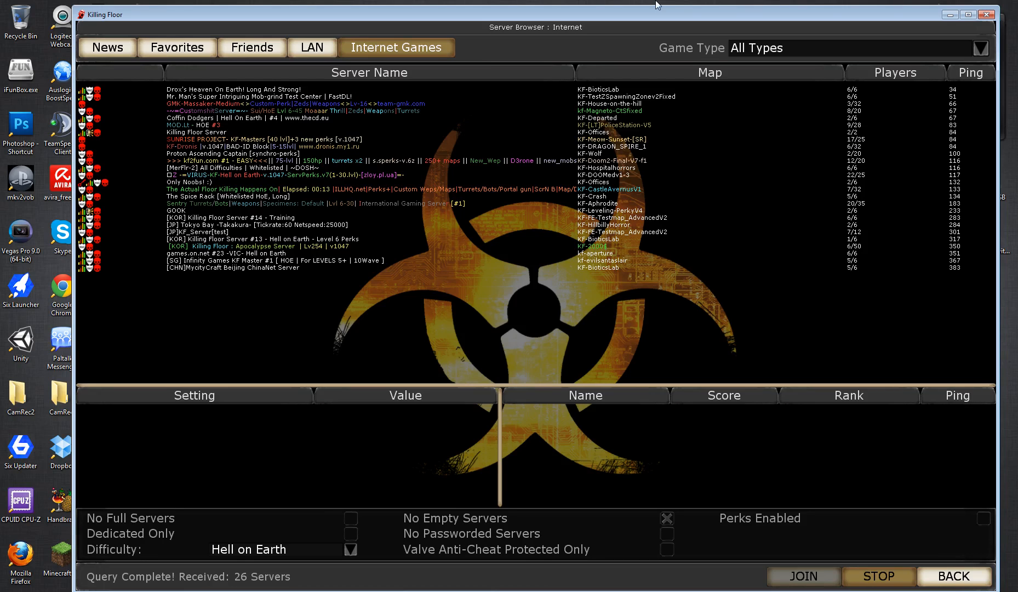
{"action": "mouse_move", "coordinate": [691, 344]}
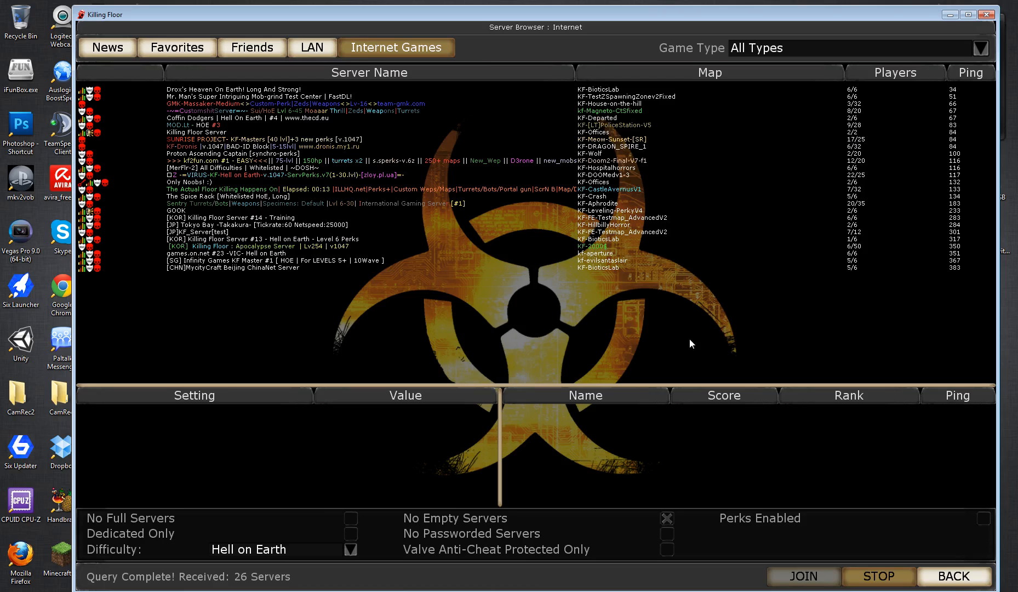